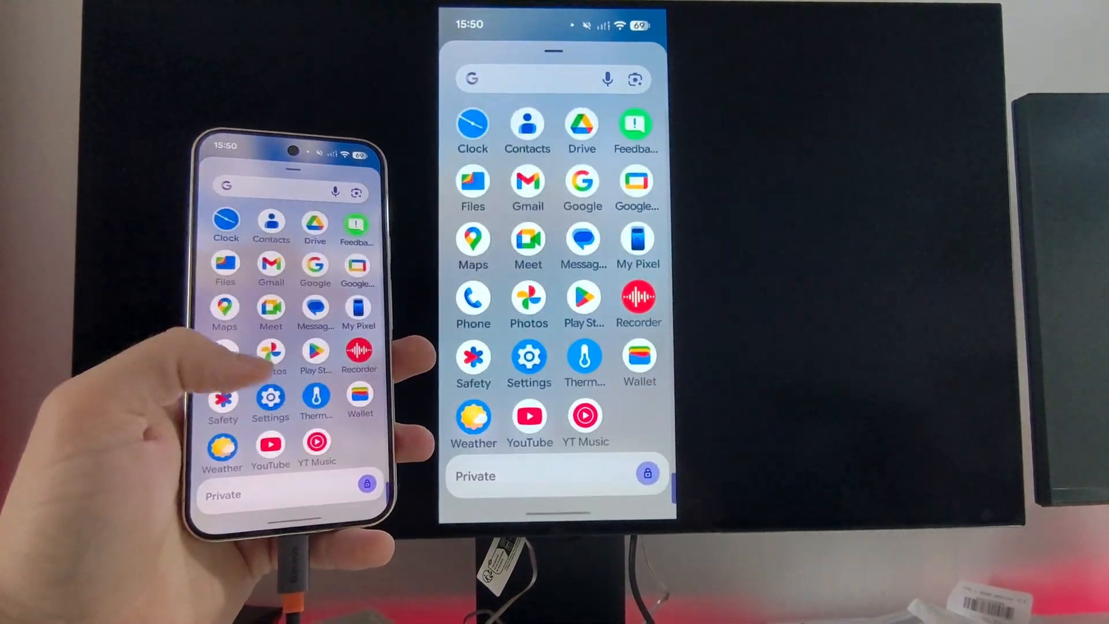
# - Open Android Settings from the app drawer to its main category list
pyautogui.click(270, 396)
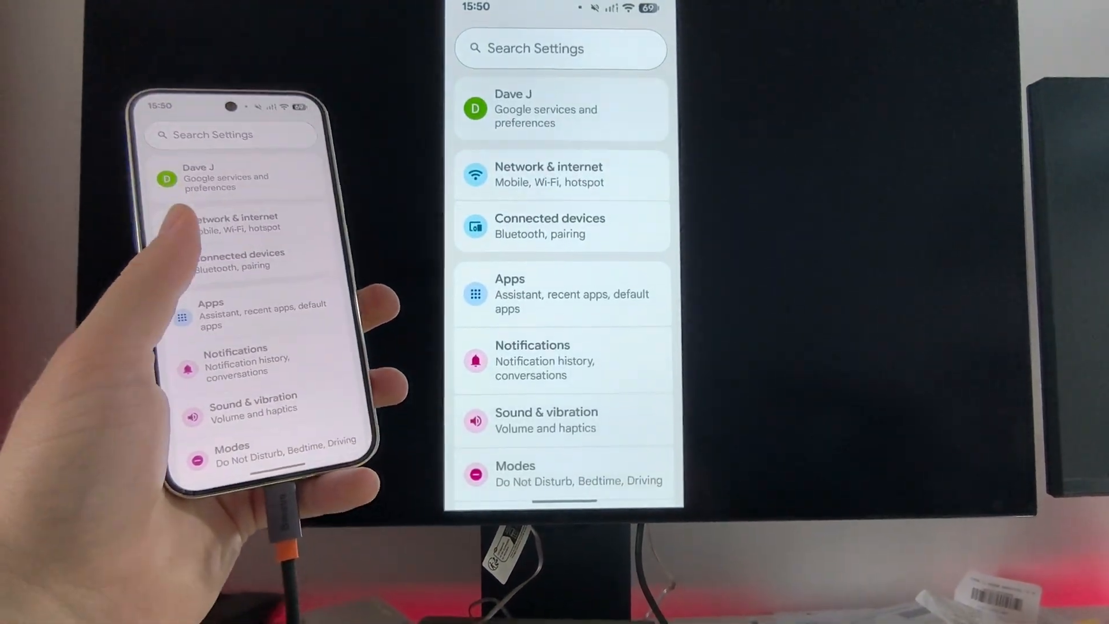